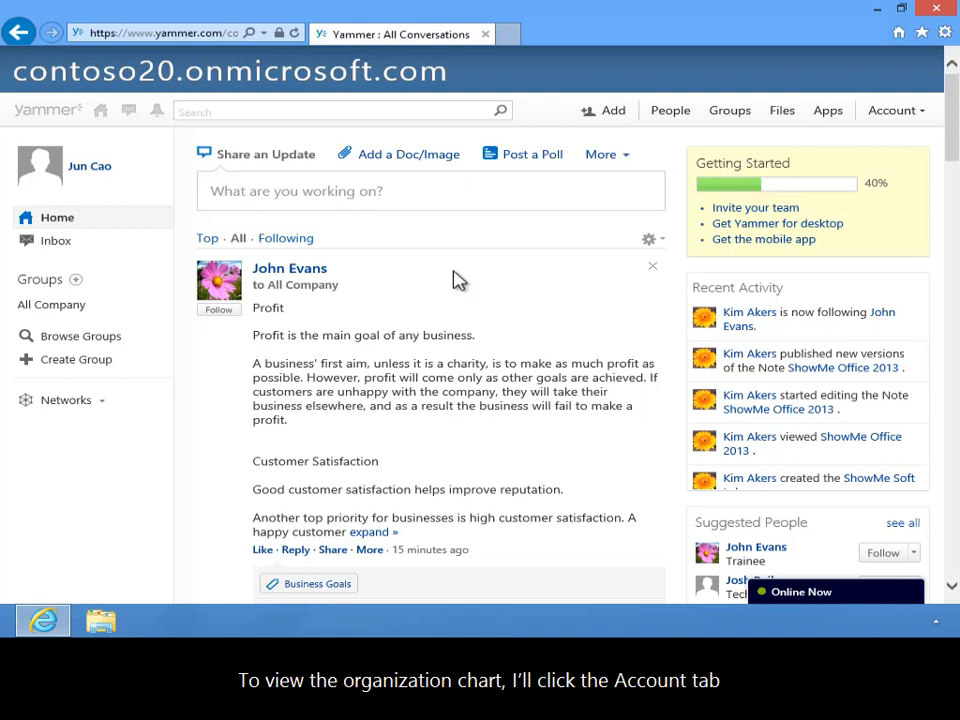
{"action": "mouse_move", "coordinate": [890, 110]}
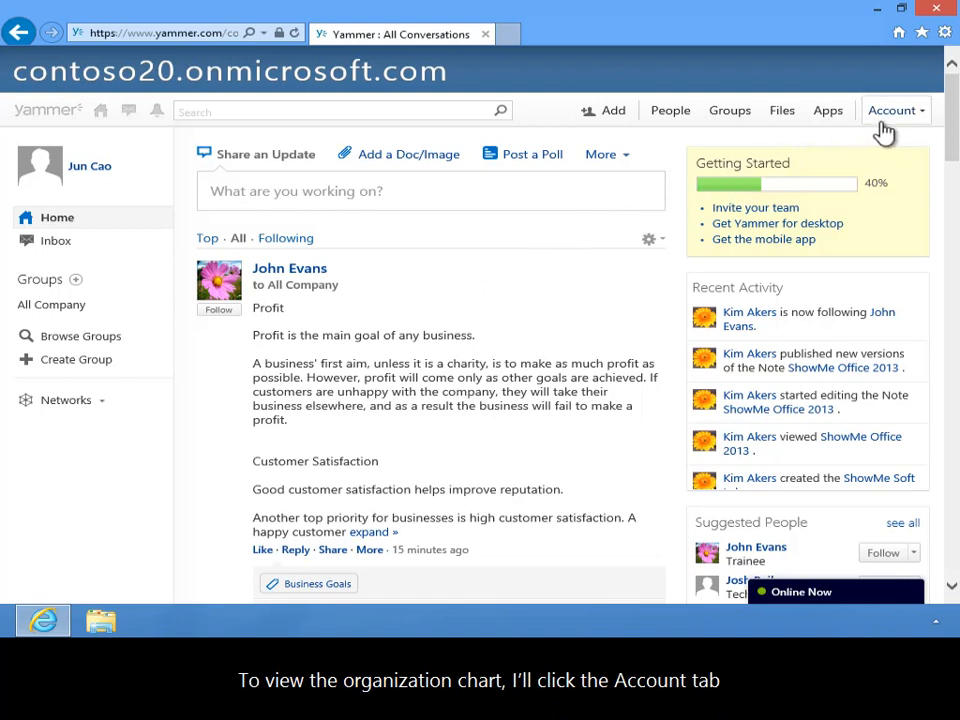
Go from the Account menu to Jun Cao's Edit Profile settings page
{"action": "left_click", "coordinate": [892, 110]}
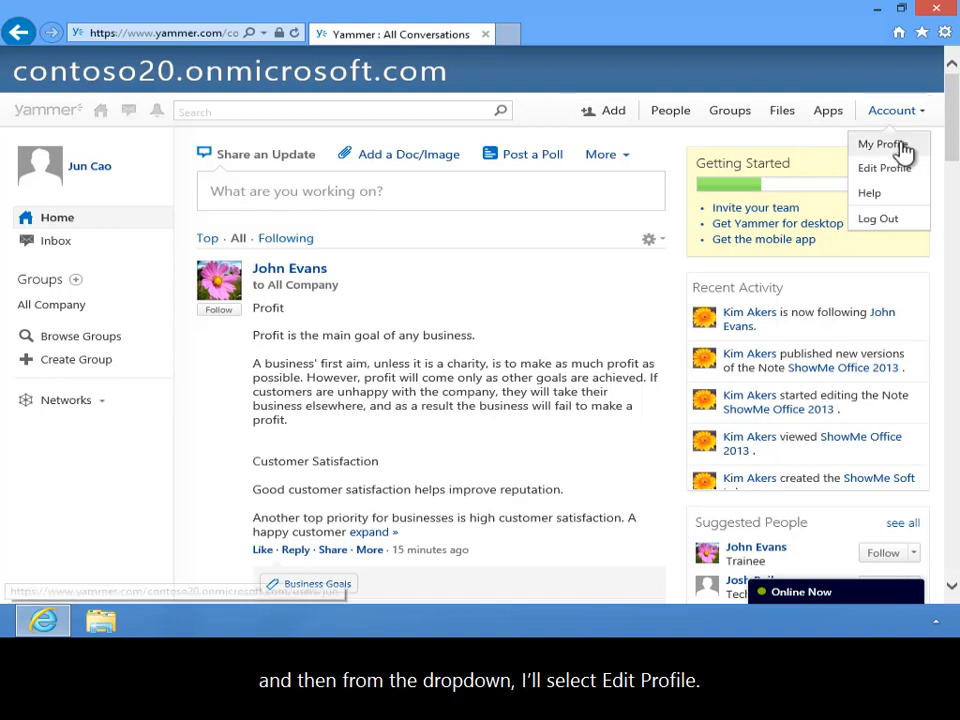
{"action": "left_click", "coordinate": [884, 168]}
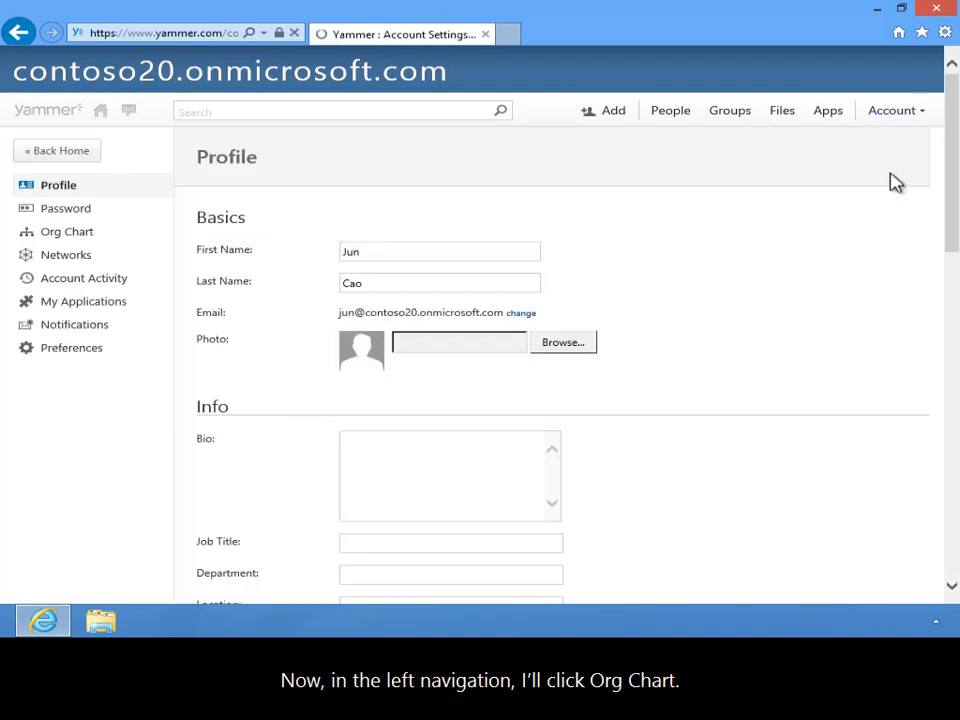
{"action": "left_click", "coordinate": [440, 252]}
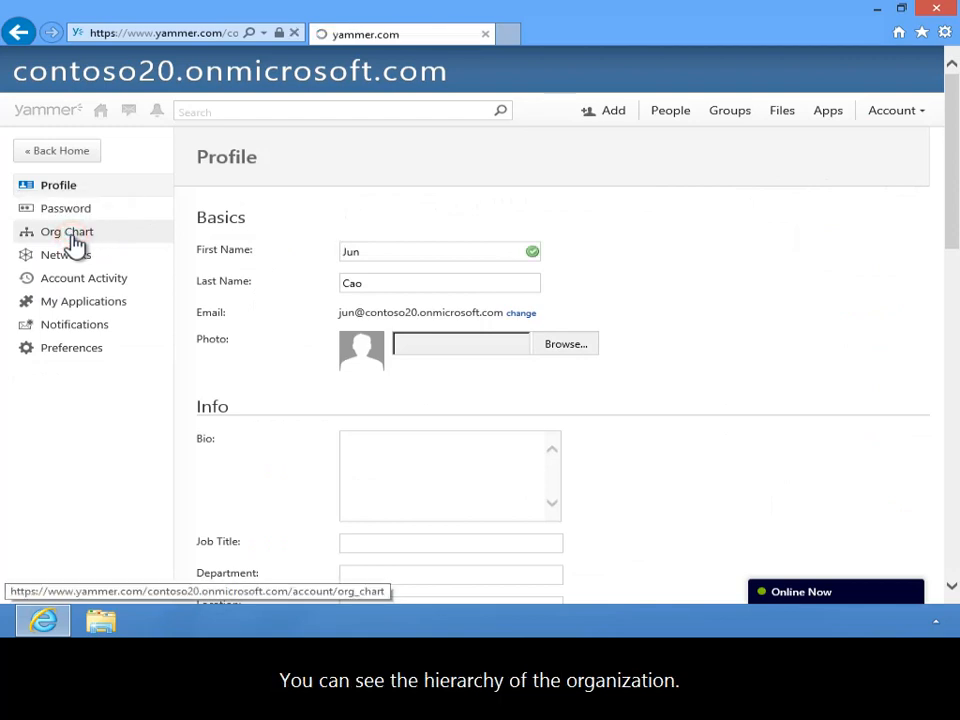
{"action": "left_click", "coordinate": [68, 232]}
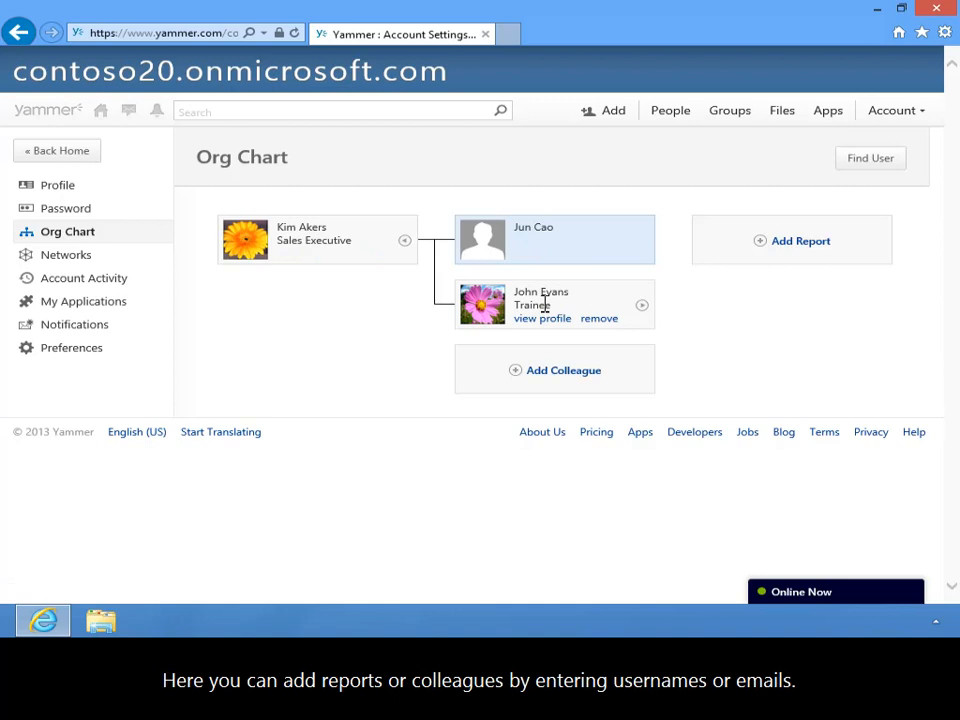
{"action": "left_click", "coordinate": [564, 370]}
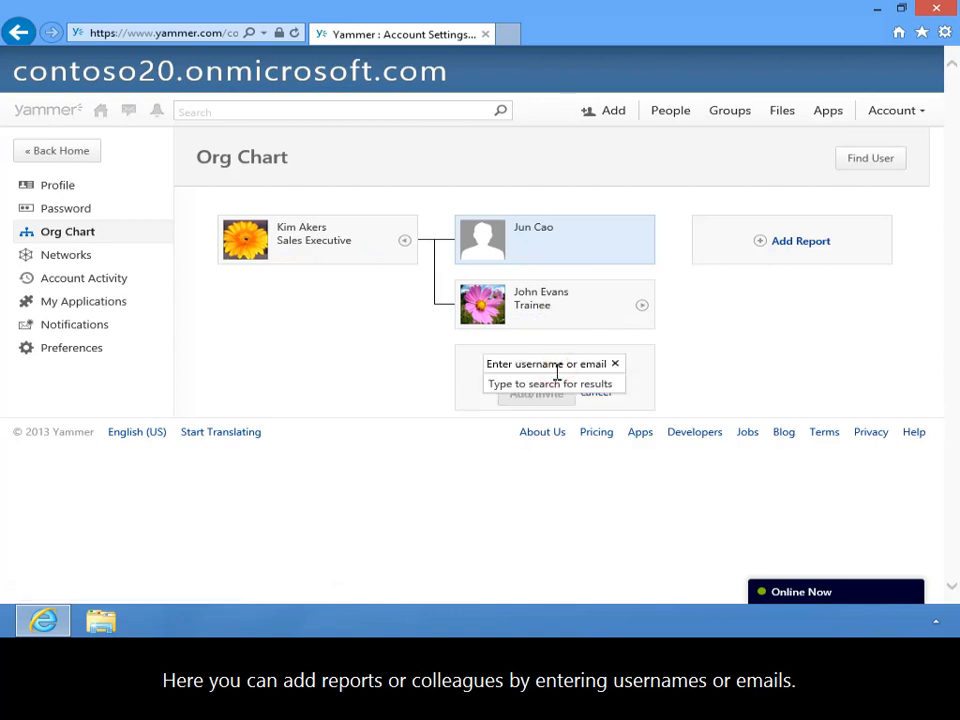
{"action": "type", "text": "josh"}
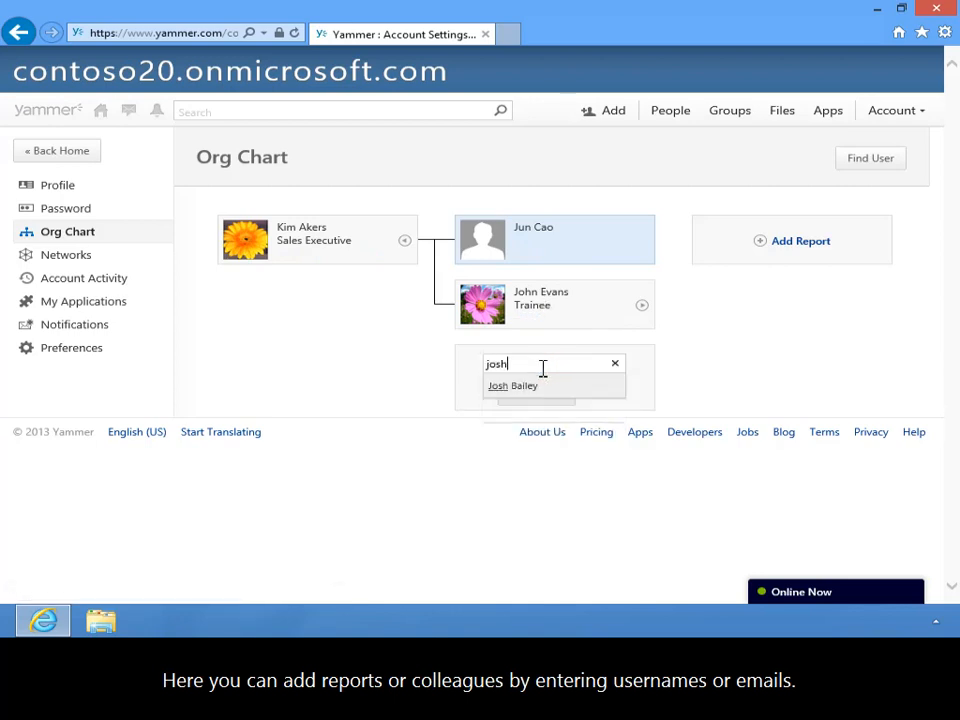
{"action": "left_click", "coordinate": [512, 384]}
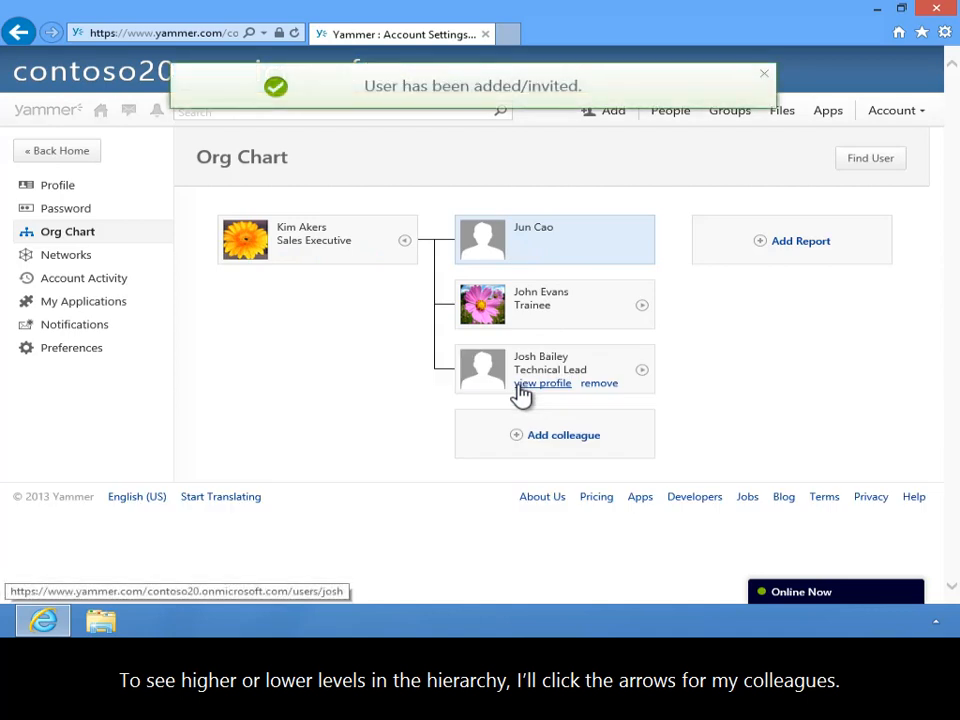